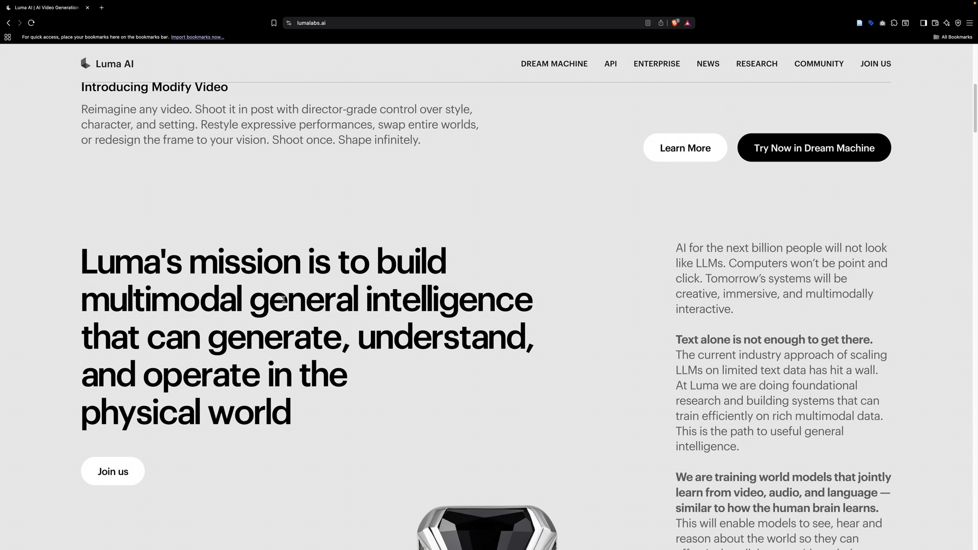
Go to the Dream Machine product page from the lumalabs.ai navigation bar
click(584, 183)
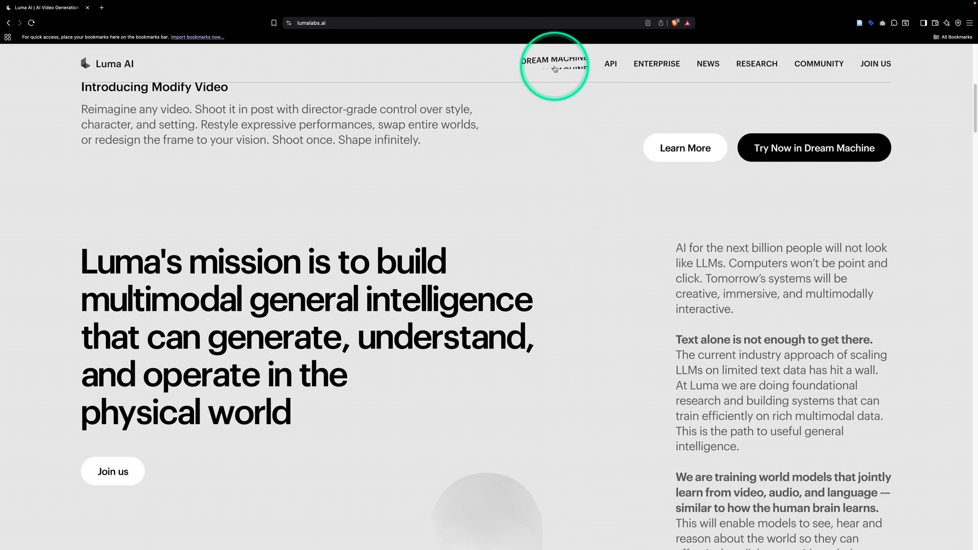
click(553, 63)
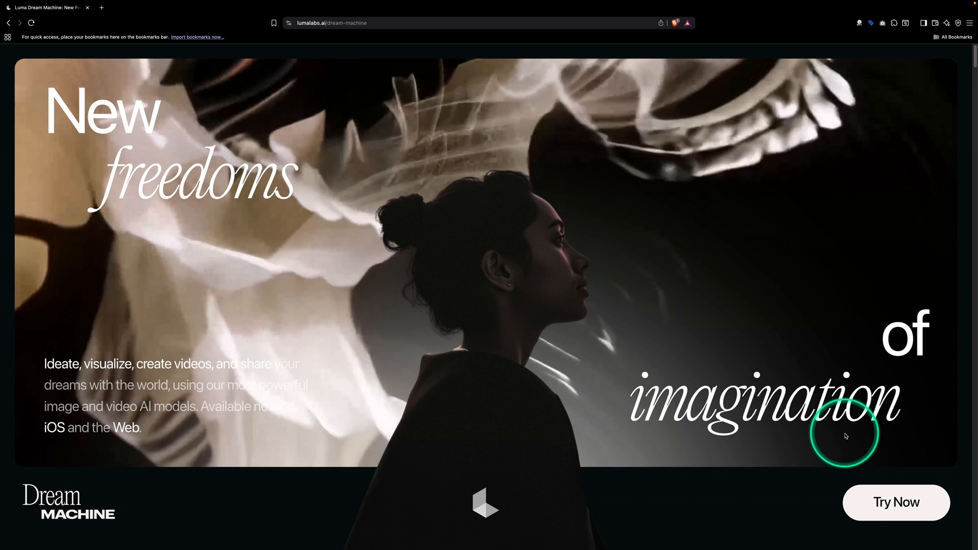
mouse_move(891, 508)
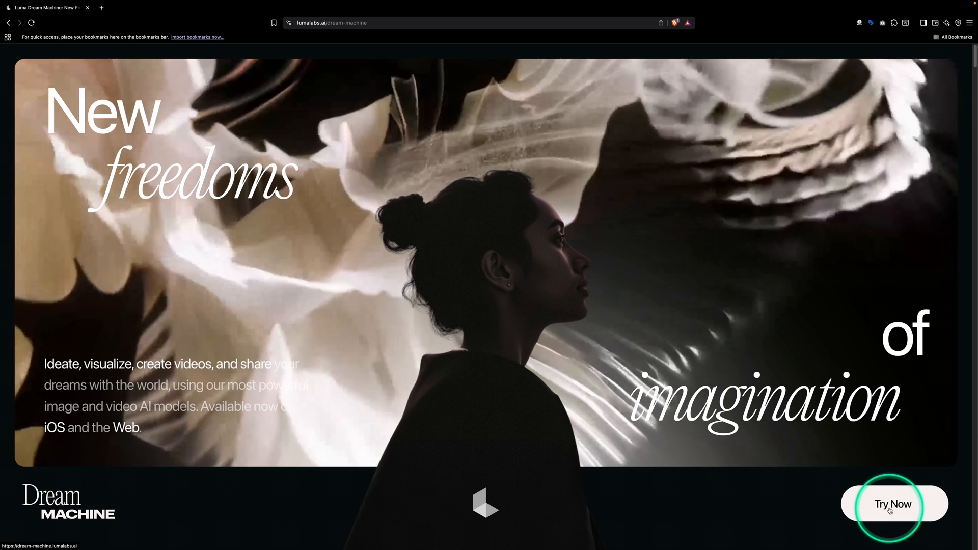
Launch Dream Machine, sign in with Google and view the Free Plan account page
click(892, 504)
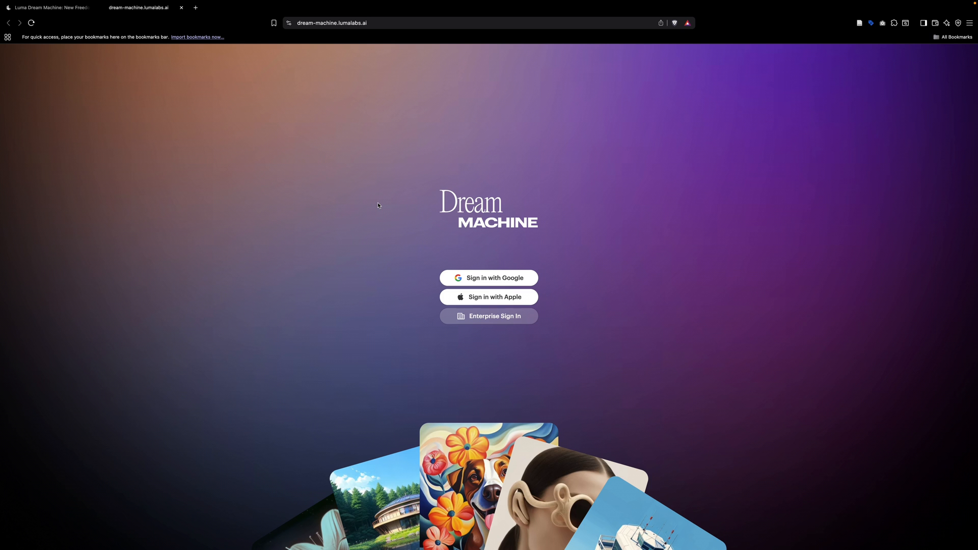
click(488, 278)
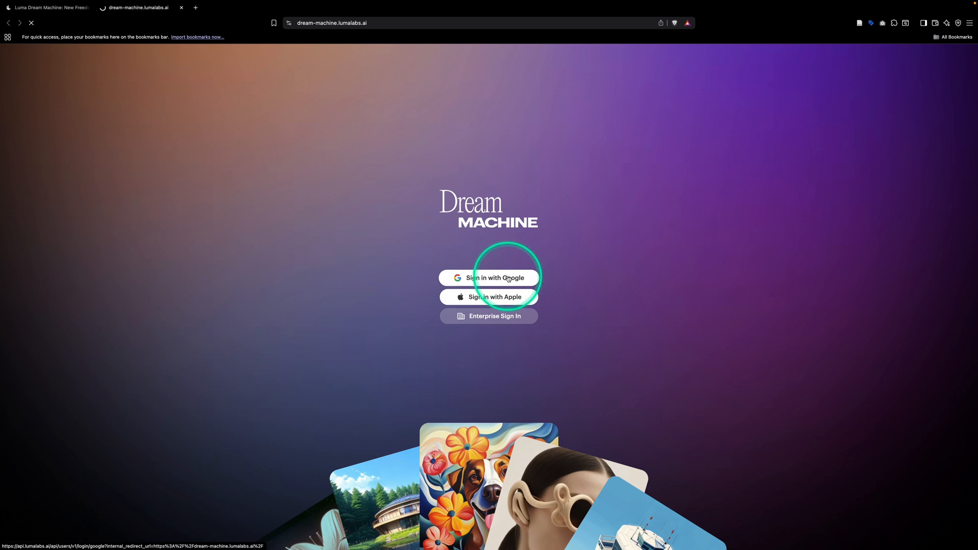
click(489, 278)
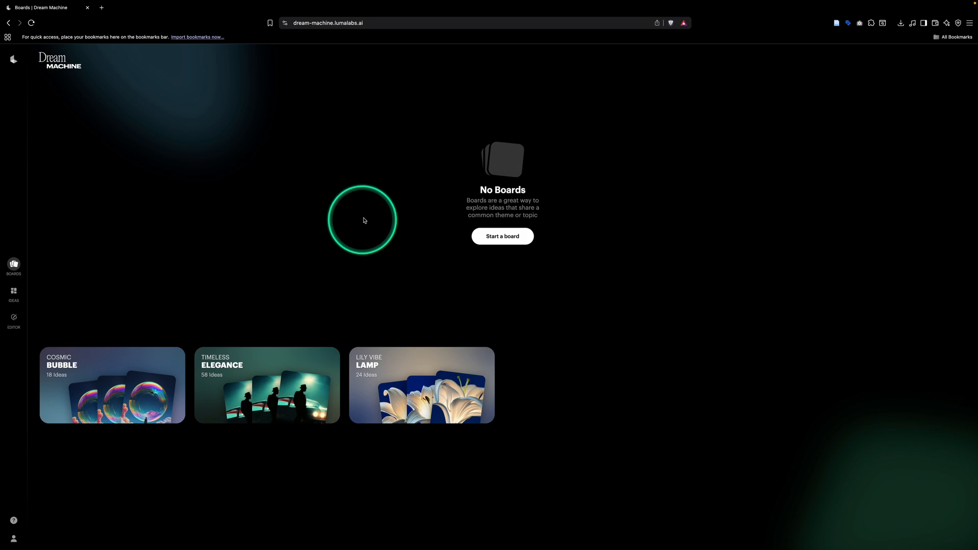
mouse_move(52, 504)
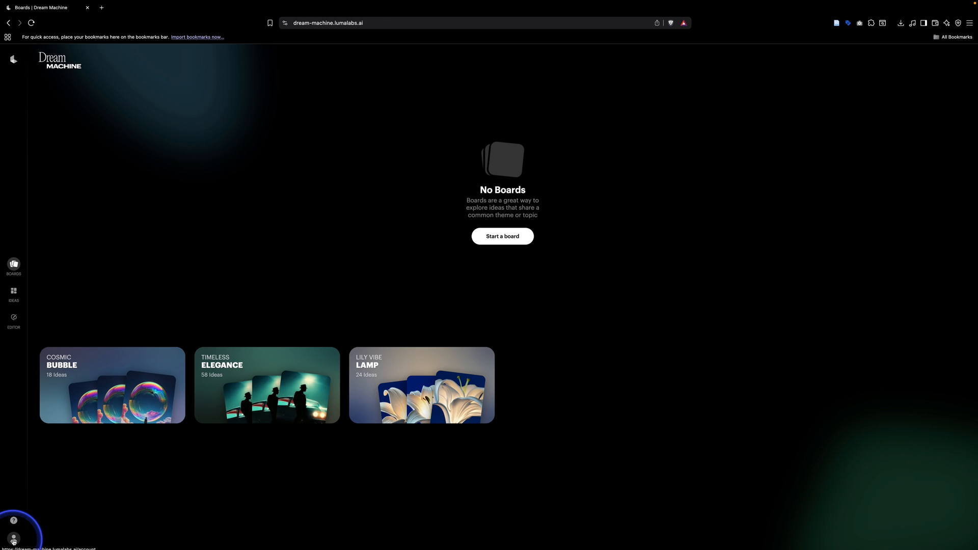
click(14, 539)
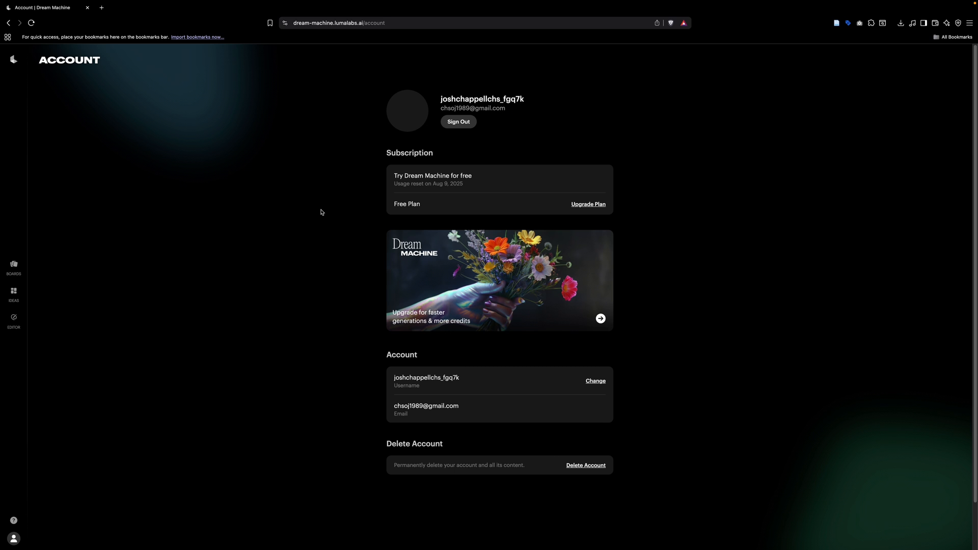
Review the Lite, Plus, Unlimited and Enterprise upgrade plans and close without upgrading
click(587, 204)
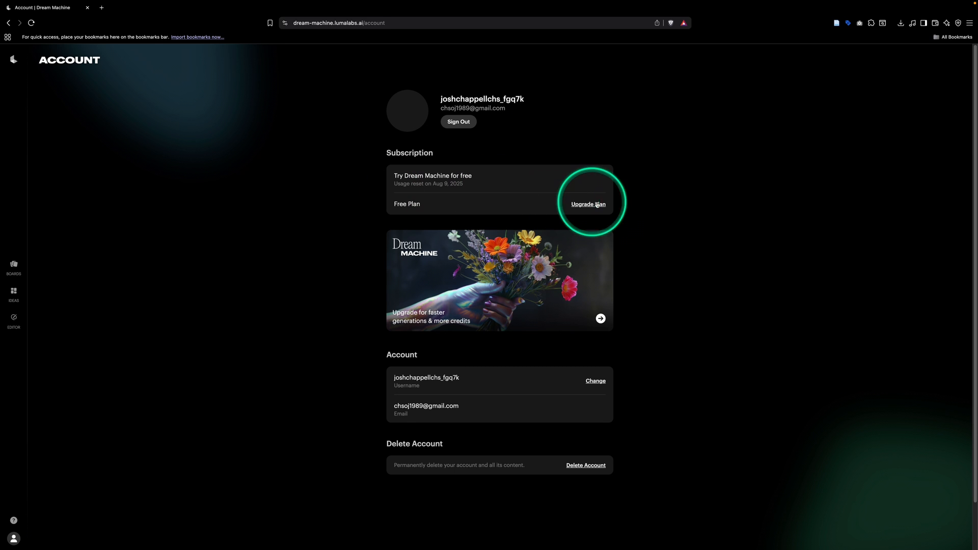
click(588, 203)
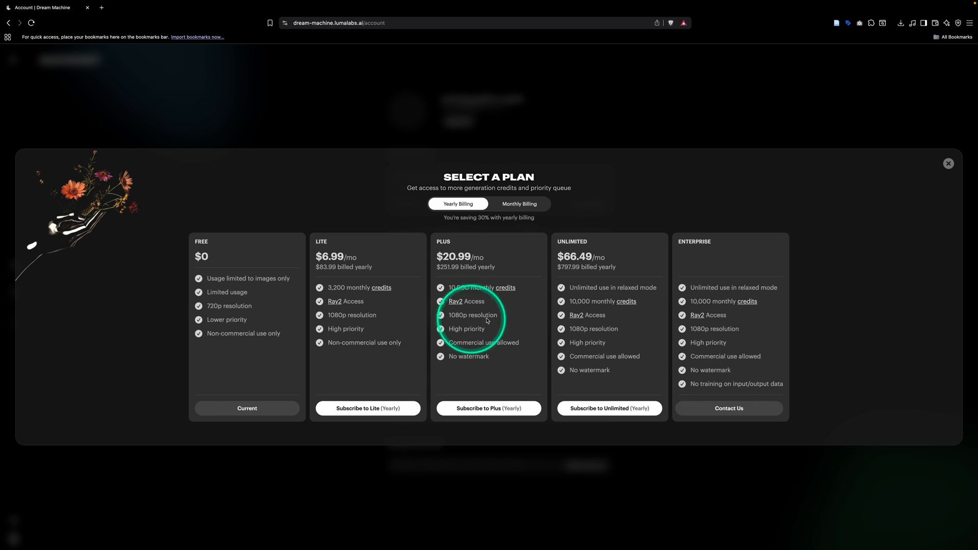
mouse_move(502, 308)
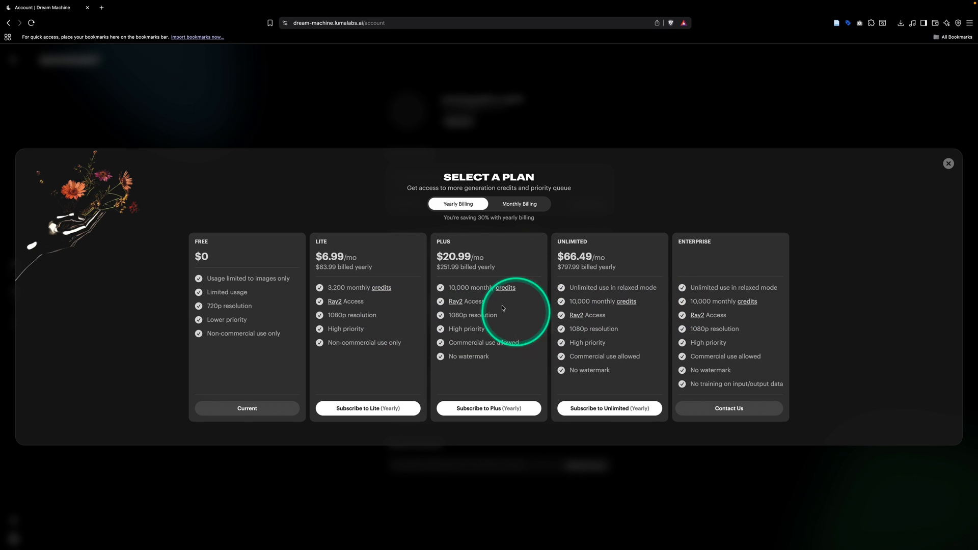
mouse_move(543, 284)
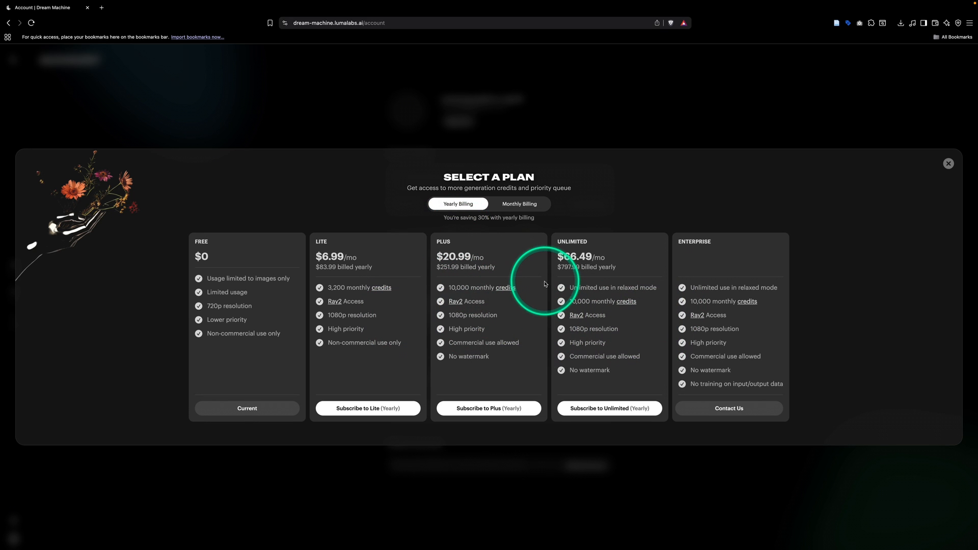
click(519, 204)
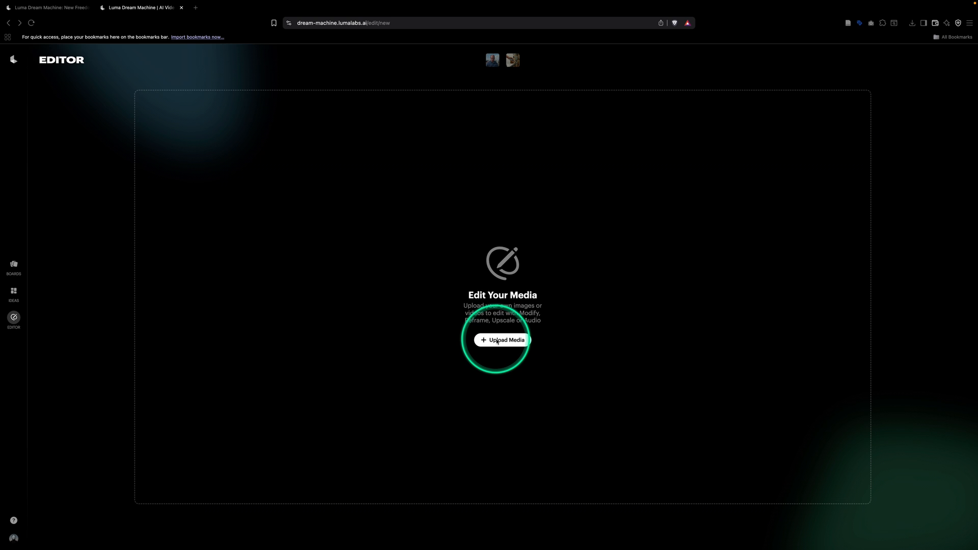
Upload the 4K man-in-stable clip from iCloud Drive > 2025 > Youtube > Anamorphic into the editor
click(502, 340)
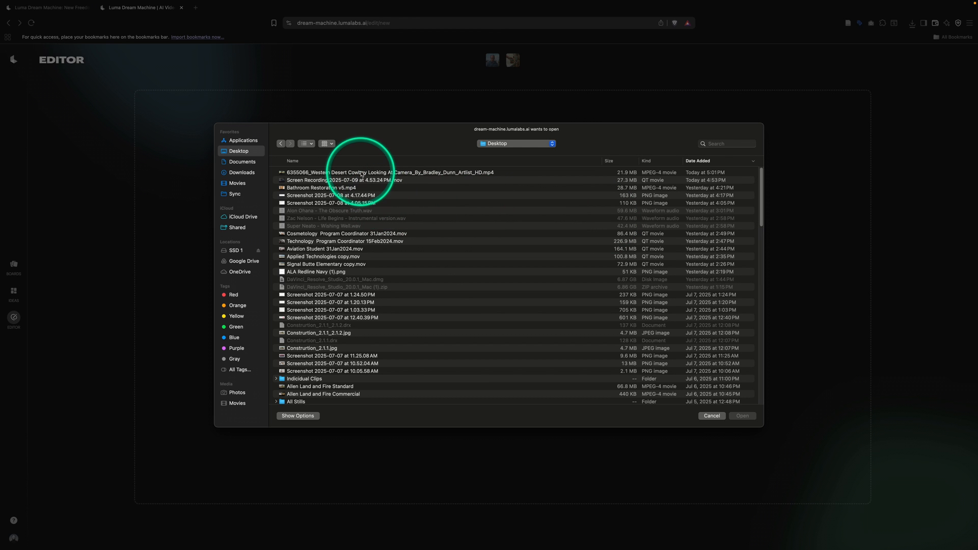
click(388, 172)
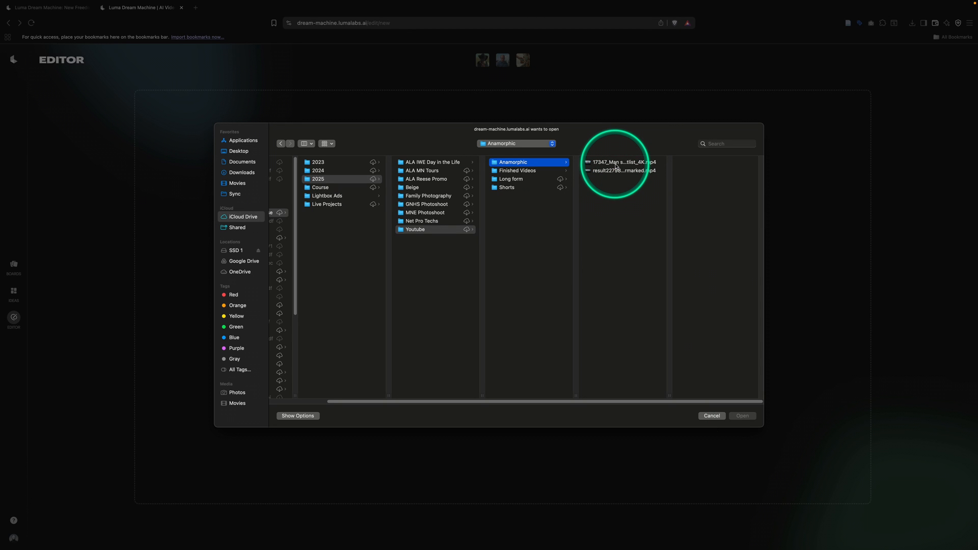
click(622, 162)
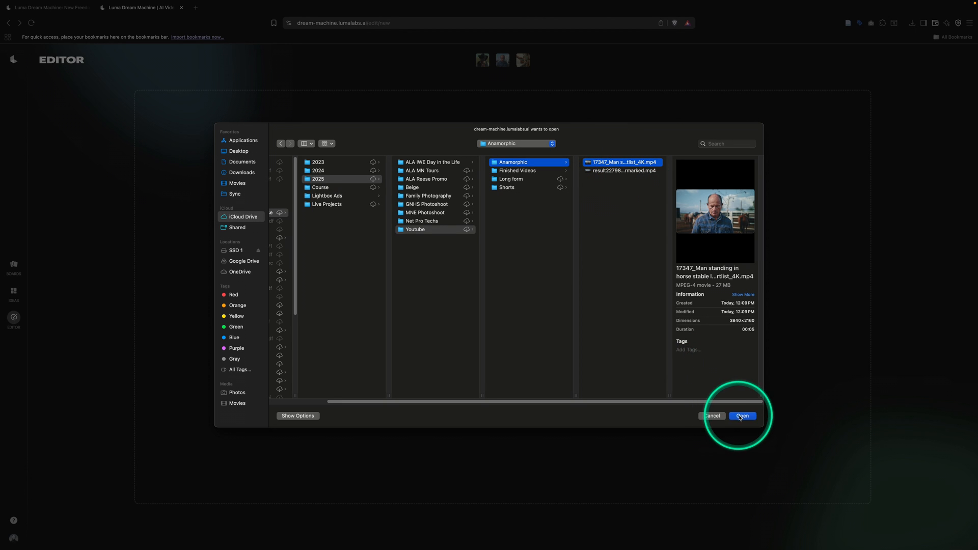
click(742, 416)
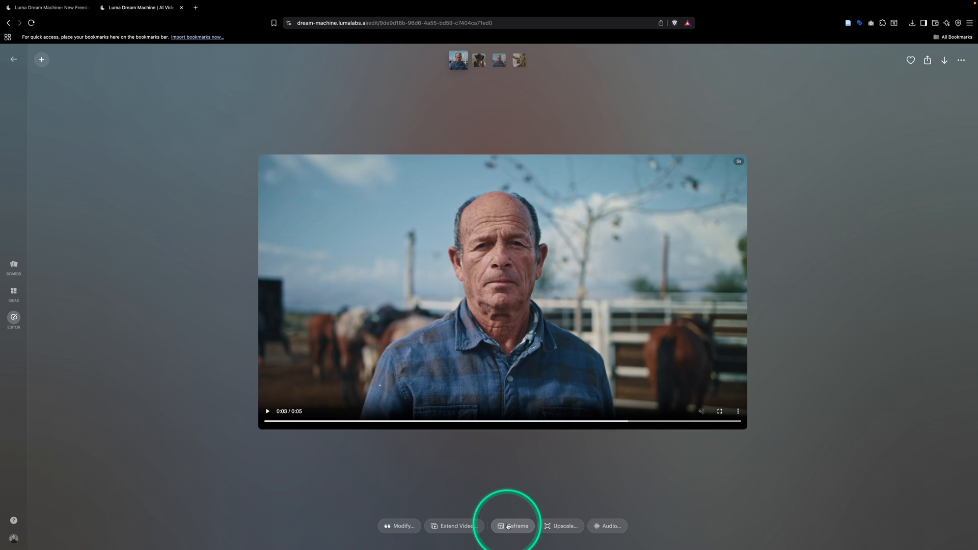
Reframe the stable clip to a 21:9 aspect ratio and generate it
click(512, 525)
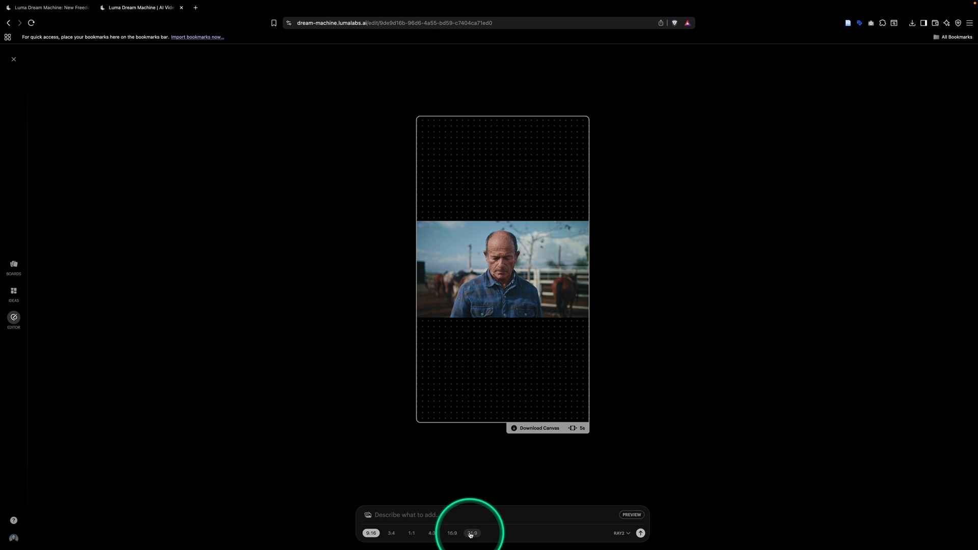
click(472, 533)
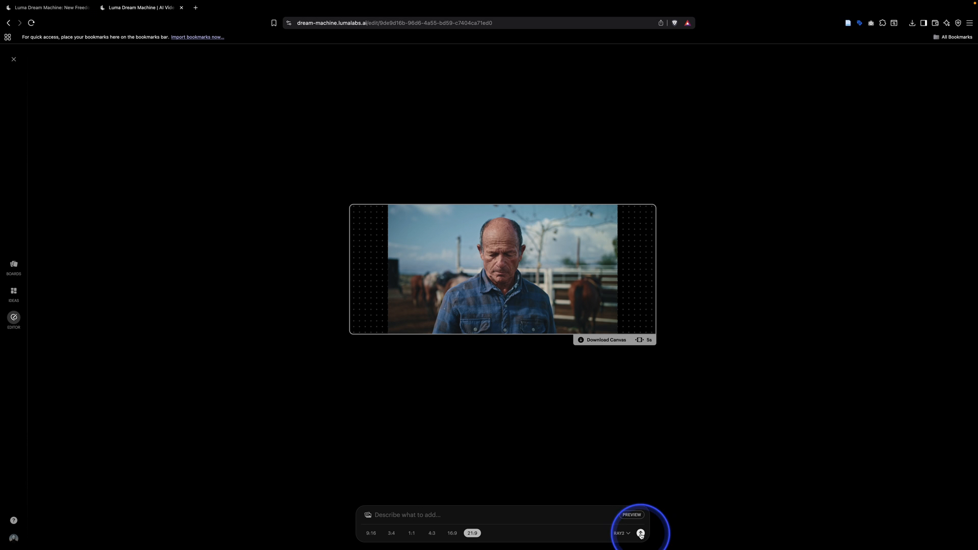
click(640, 533)
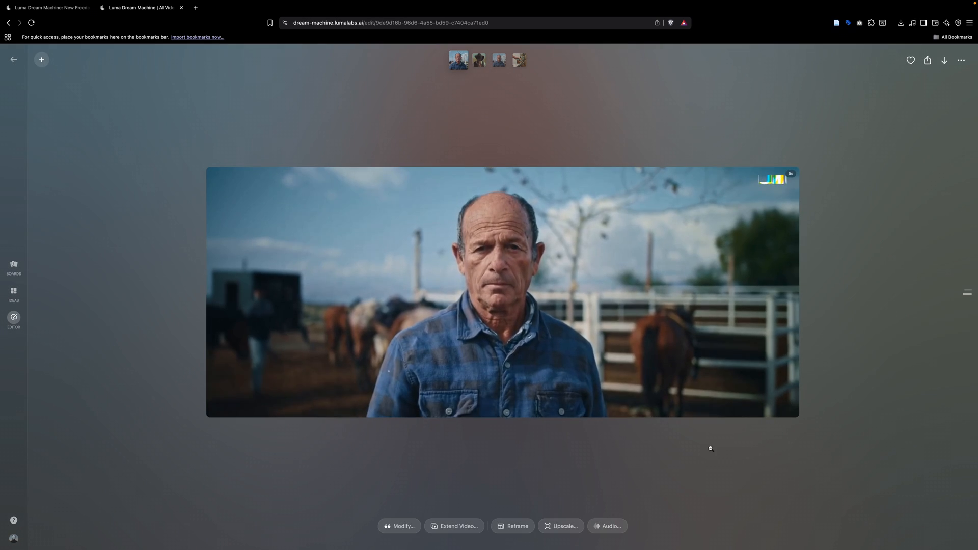